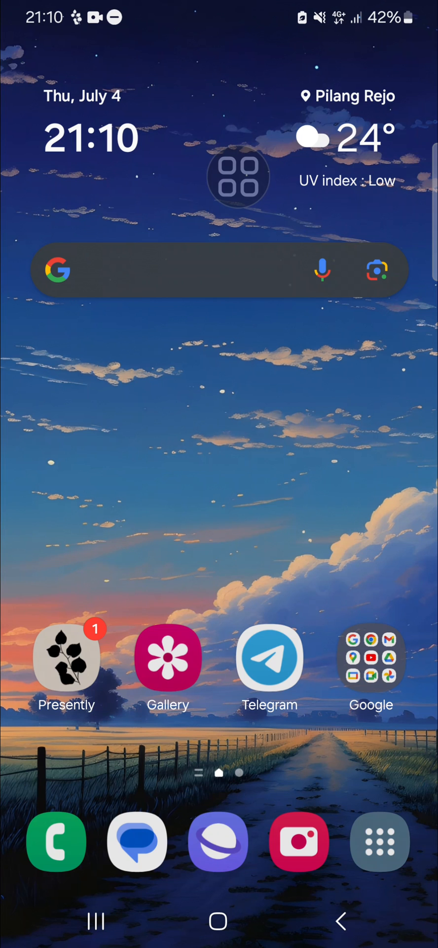
Step: Open YouTube from the Google apps folder on the home screen
left_click(372, 657)
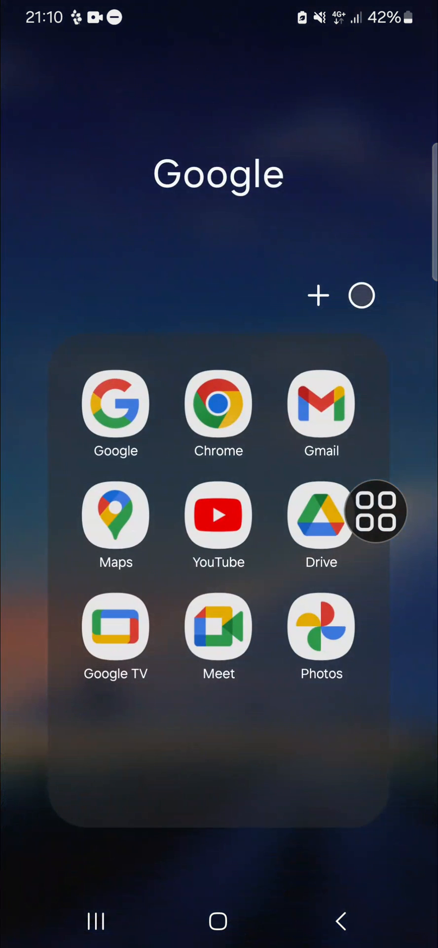
left_click(218, 514)
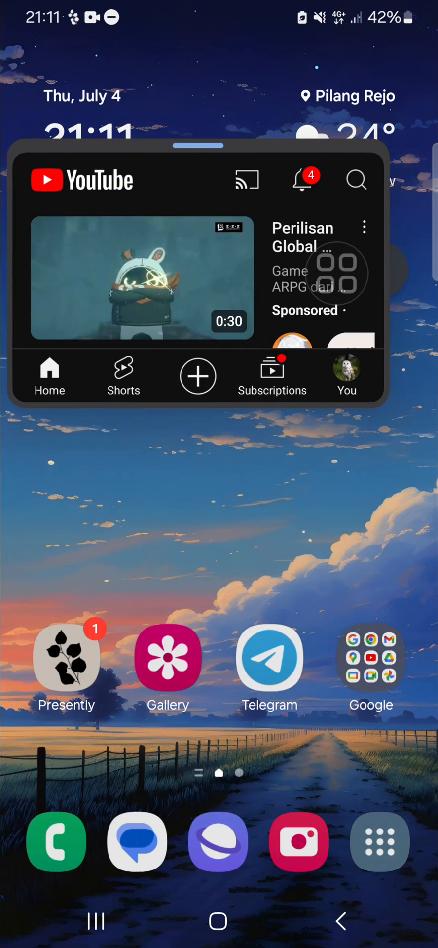
Step: Move the YouTube pop-up window down below the Google search bar
left_click_drag(198, 145, 198, 178)
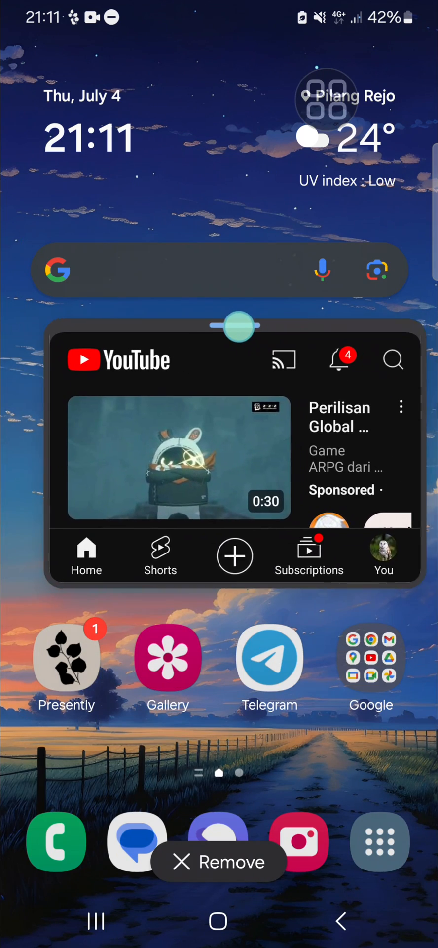
Step: Move the YouTube pop-up window back up over the clock
left_click_drag(237, 327, 227, 137)
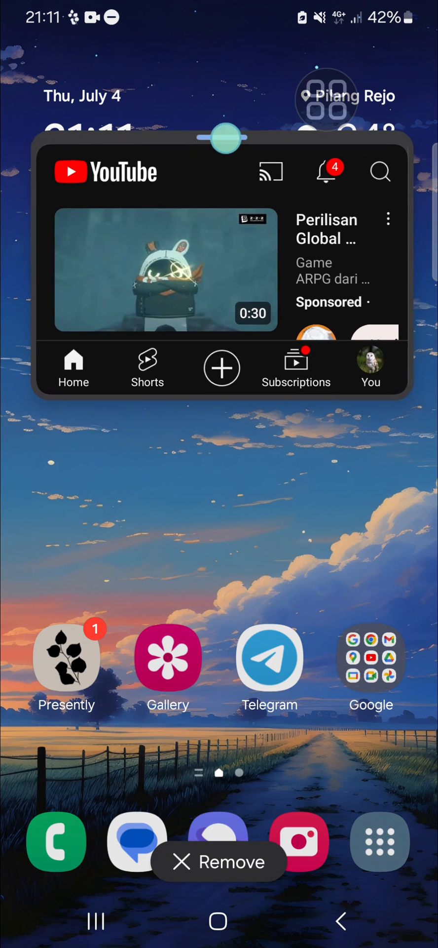